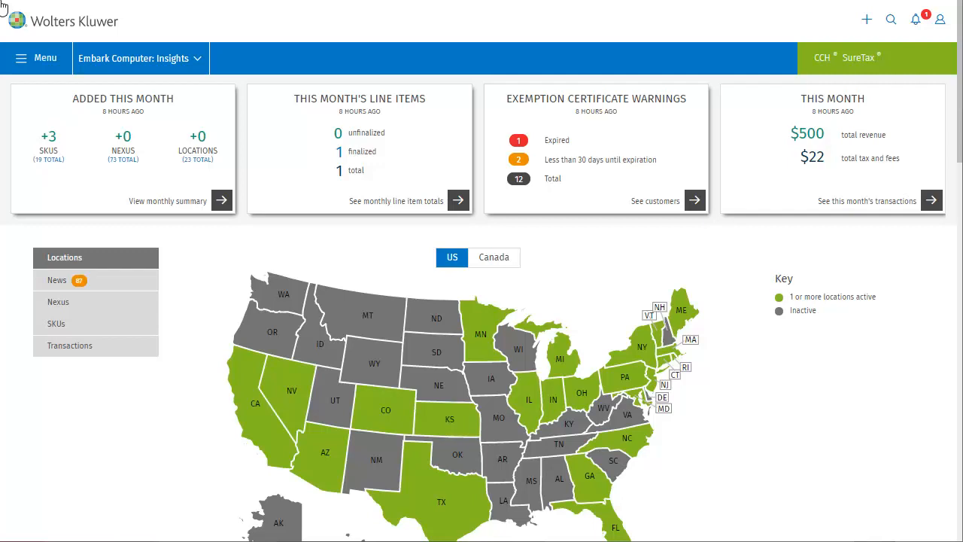
pyautogui.moveTo(36, 61)
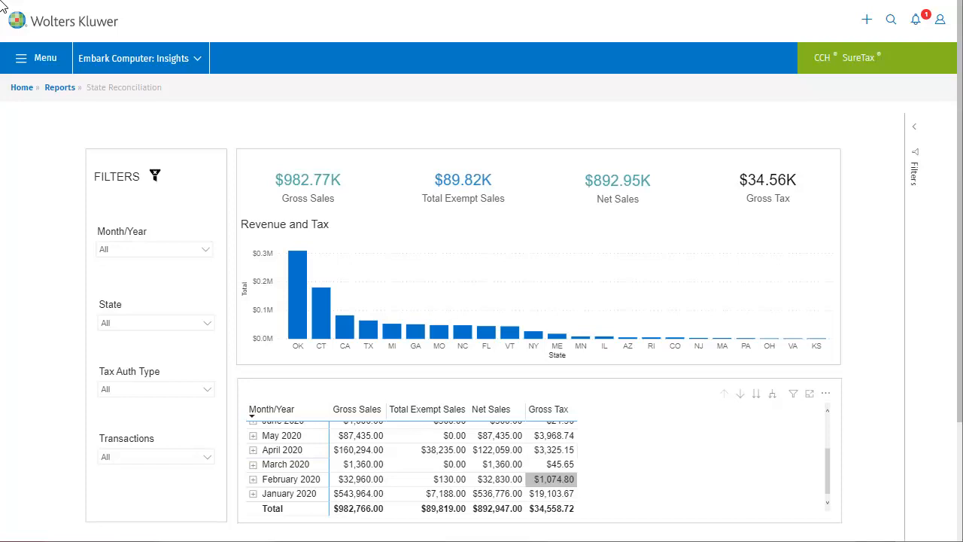
# Expand April 2020 by state and Georgia into state and county tax rows ($49.38K sales, $1.48K tax).
pyautogui.click(283, 448)
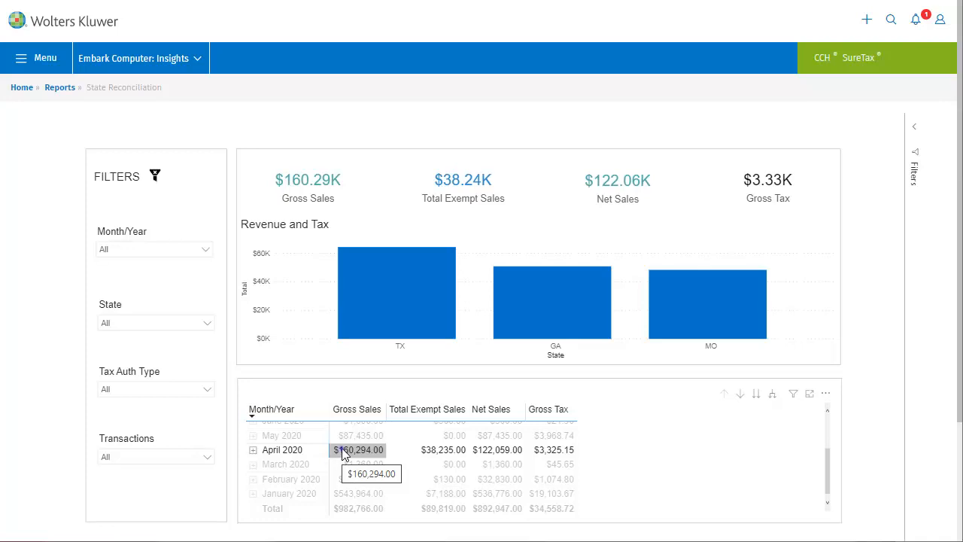
pyautogui.click(253, 450)
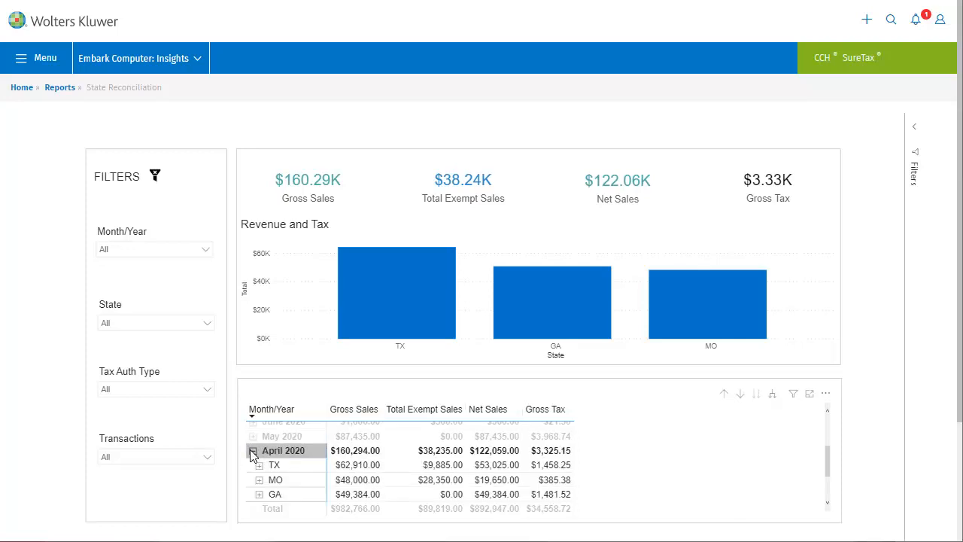
pyautogui.click(274, 494)
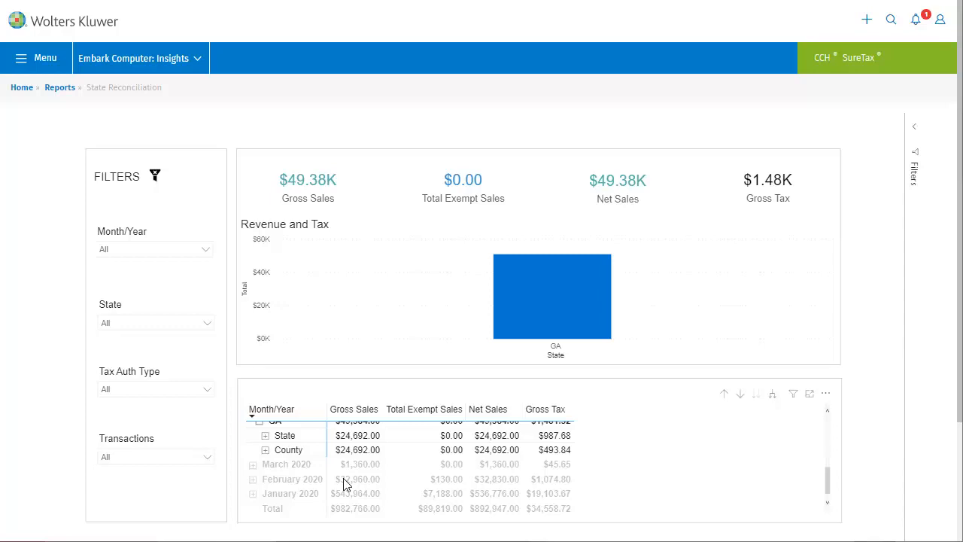
# Expand all rows one level and select Connecticut's October 2019 state tax ($45.68K sales, $2.90K tax).
pyautogui.click(289, 449)
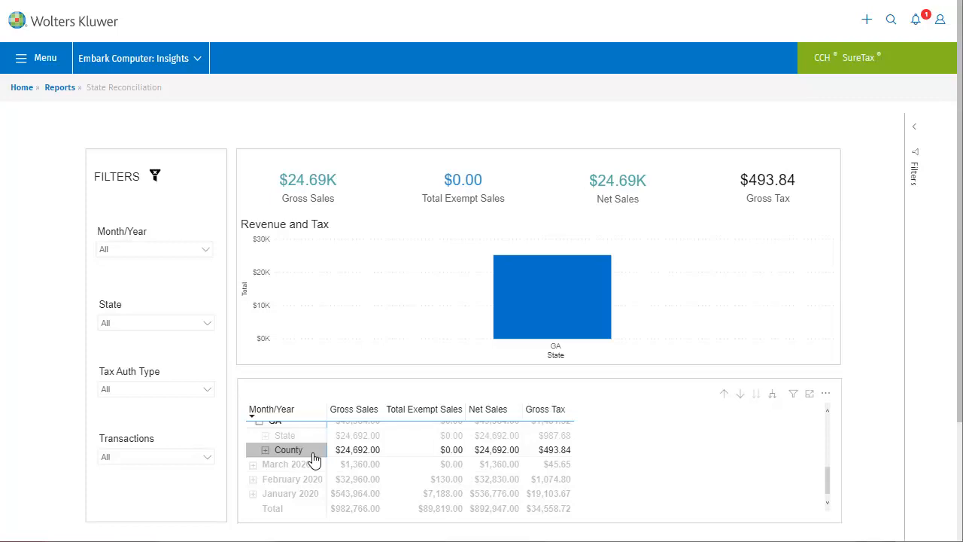
pyautogui.moveTo(650, 446)
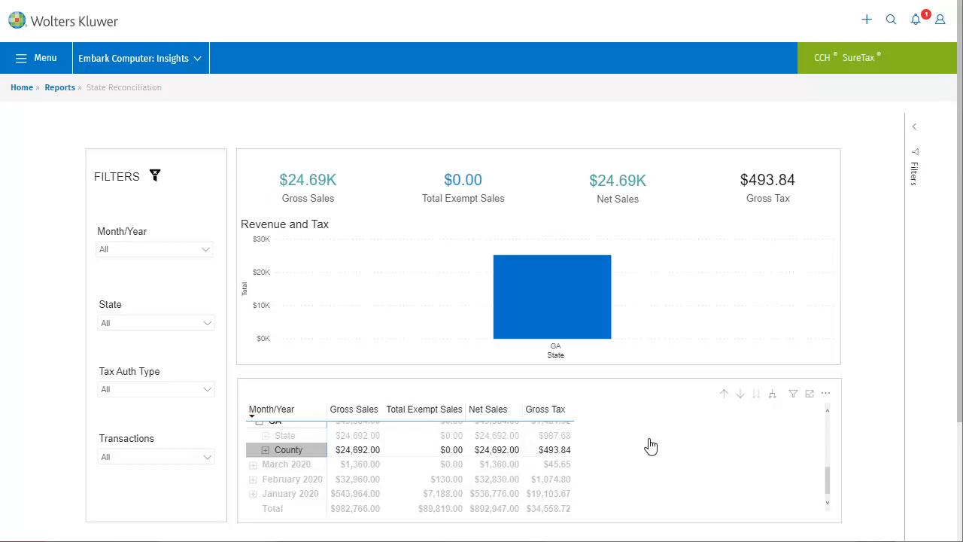
pyautogui.moveTo(780, 400)
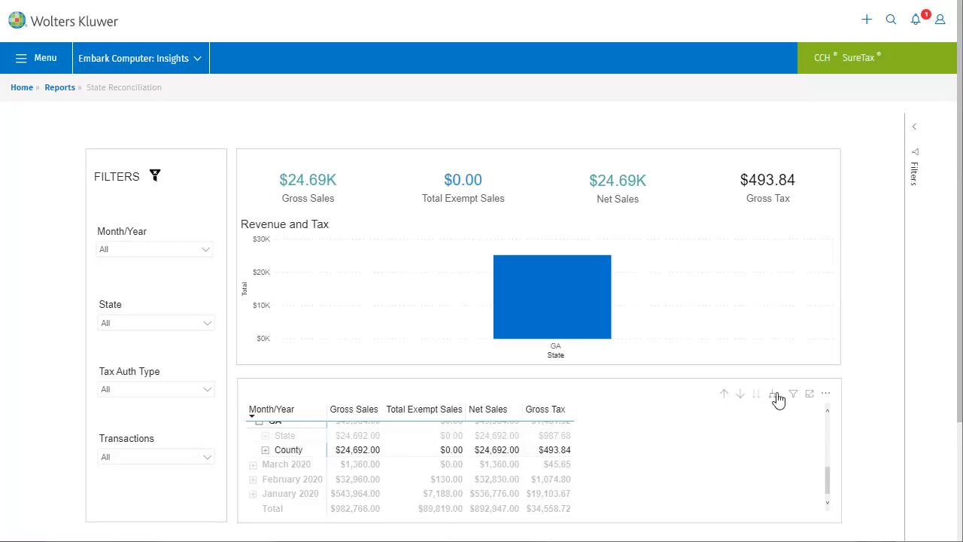
pyautogui.moveTo(772, 395)
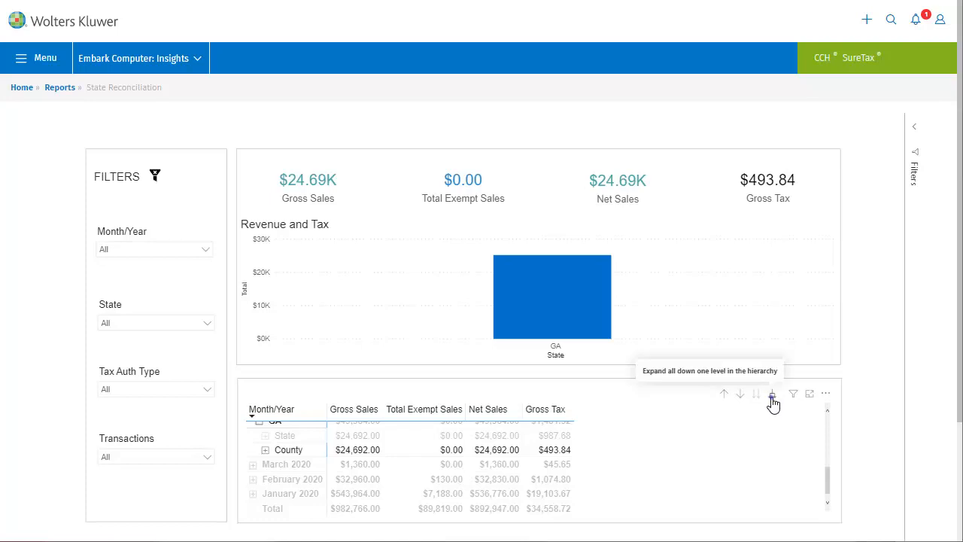
pyautogui.click(774, 394)
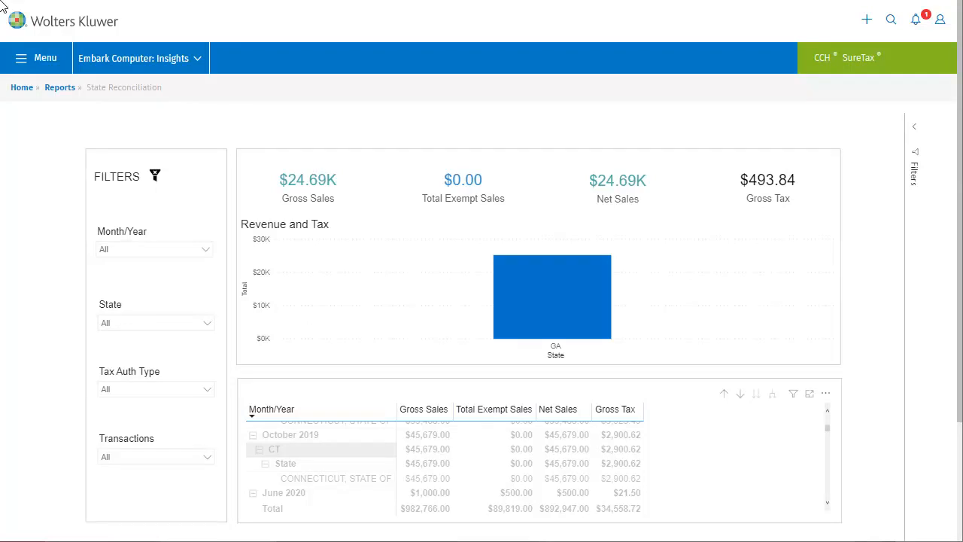
pyautogui.click(335, 479)
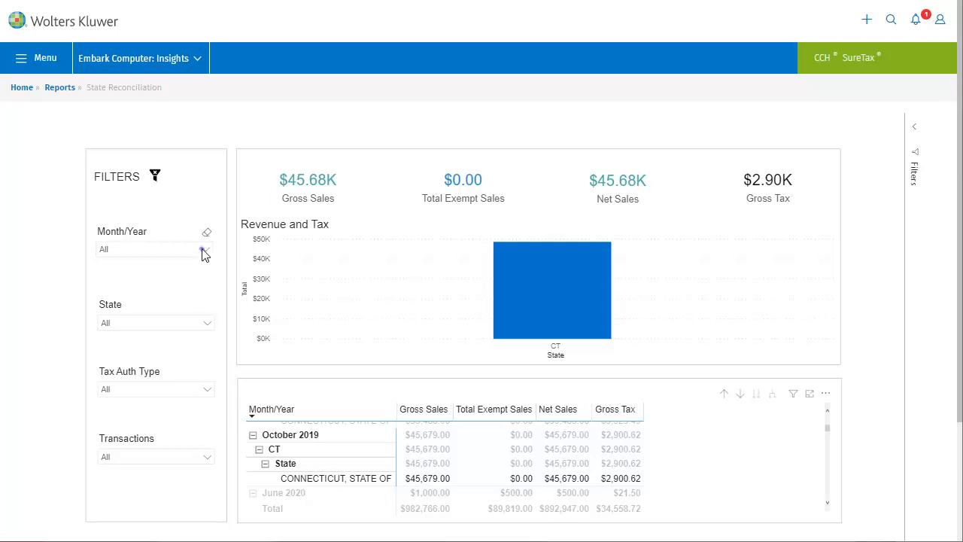
# Filter to Month/Year April 2020, State TX, Tax Auth Type County, leaving Runnels County ($20.97K, $88.39).
pyautogui.click(205, 250)
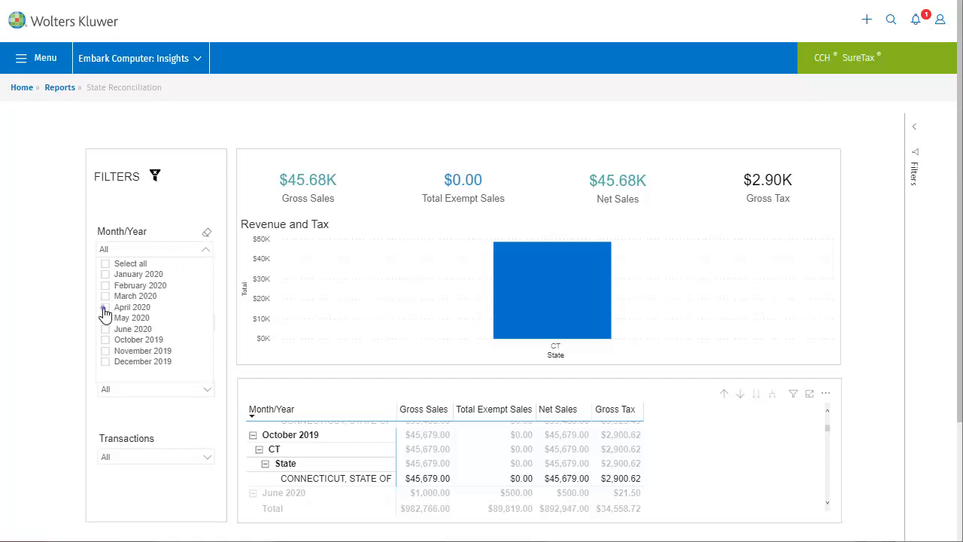
pyautogui.click(105, 307)
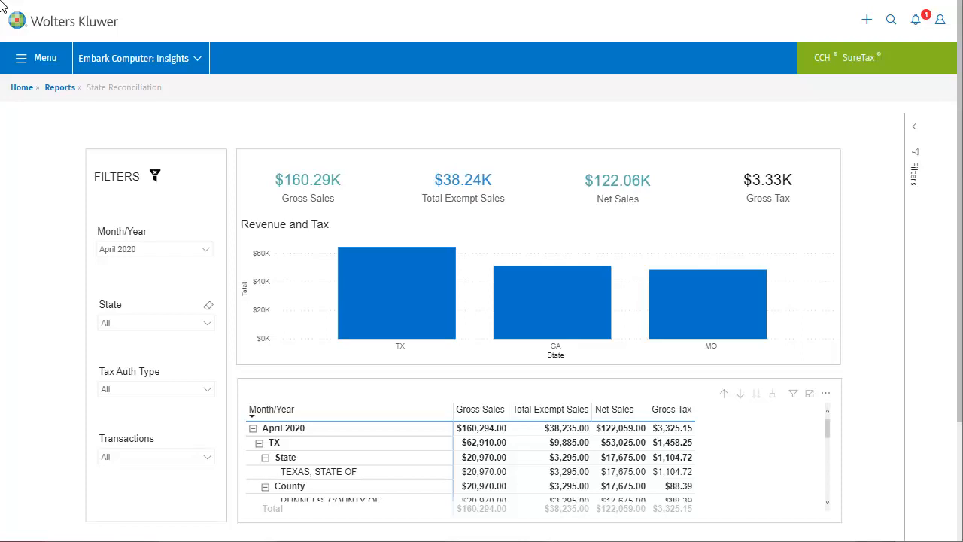
pyautogui.click(153, 322)
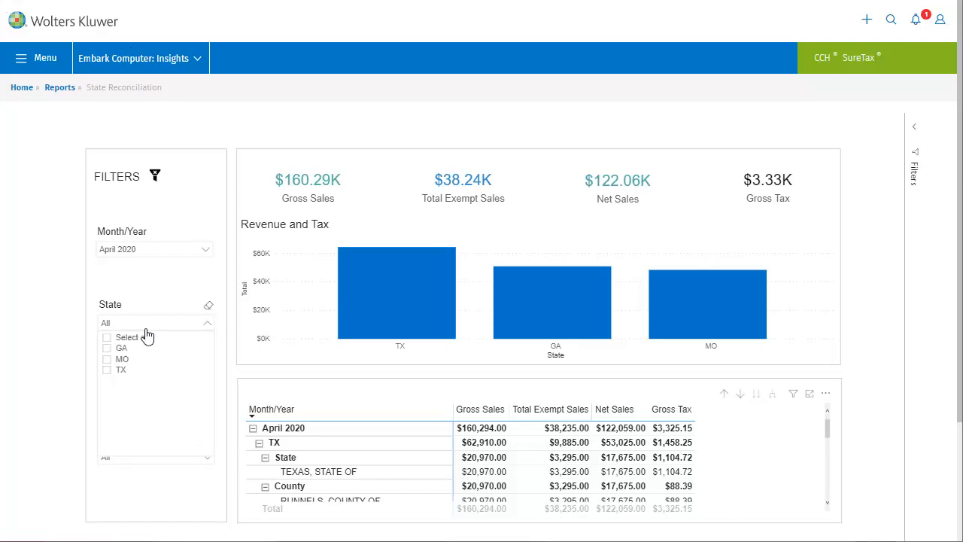
pyautogui.click(107, 370)
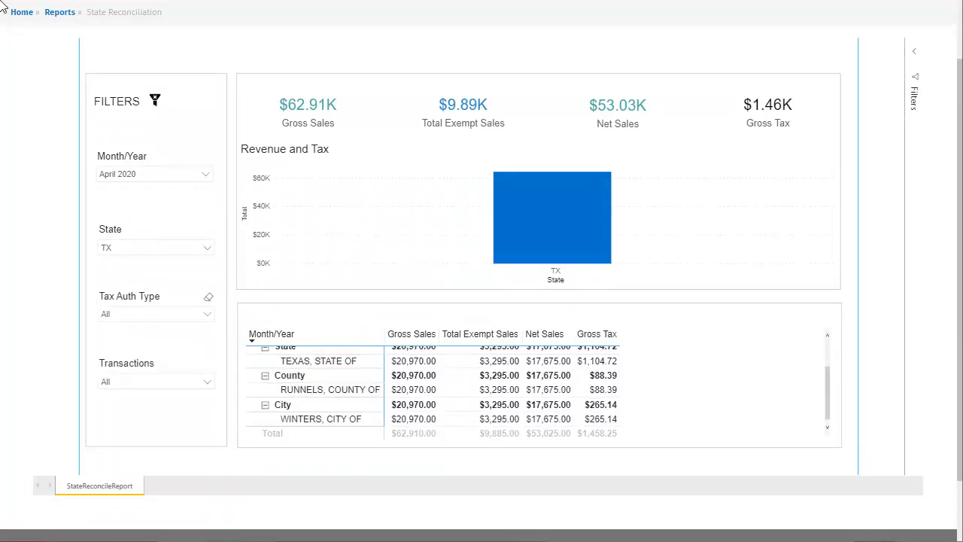
pyautogui.moveTo(45, 9)
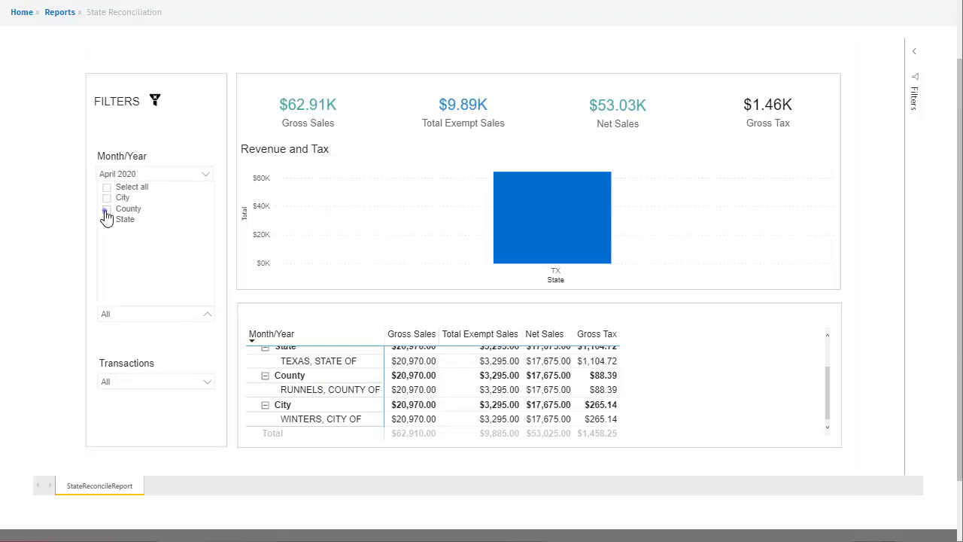
pyautogui.click(105, 210)
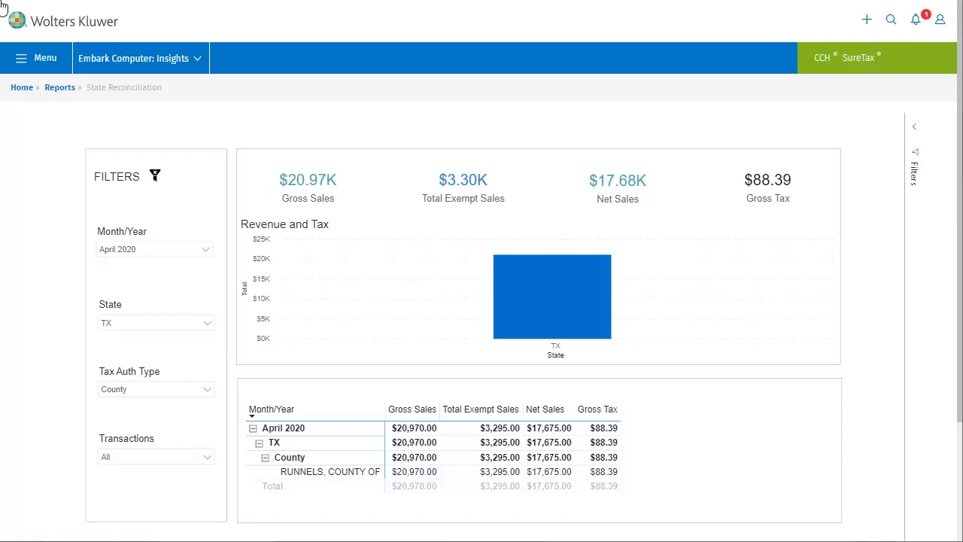
pyautogui.moveTo(61, 88)
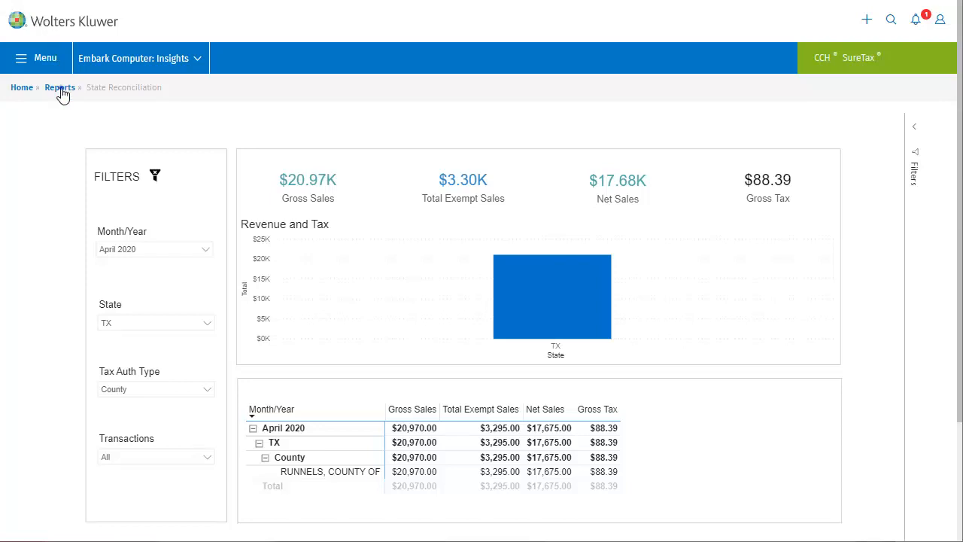
# Return to the Reports list and open the Sales by Product interactive report.
pyautogui.click(60, 87)
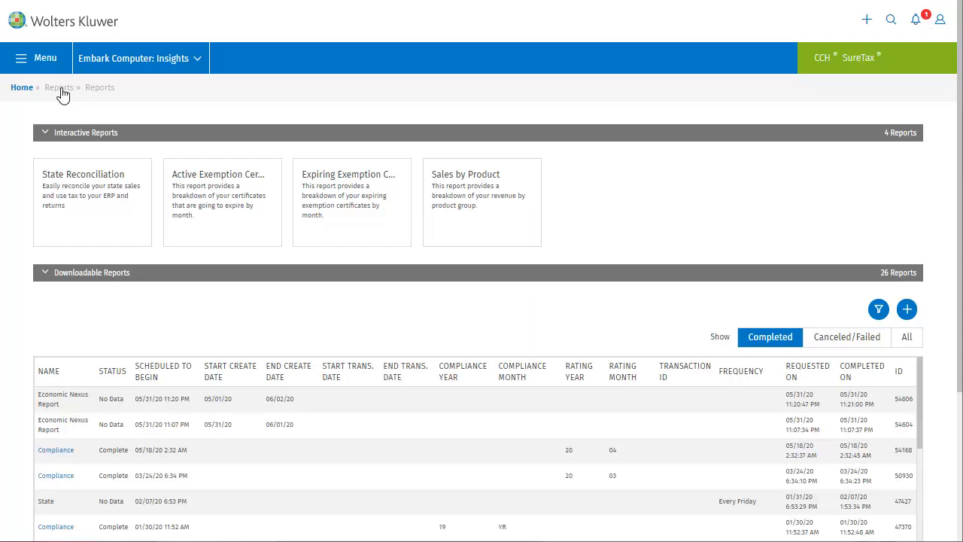
pyautogui.click(465, 174)
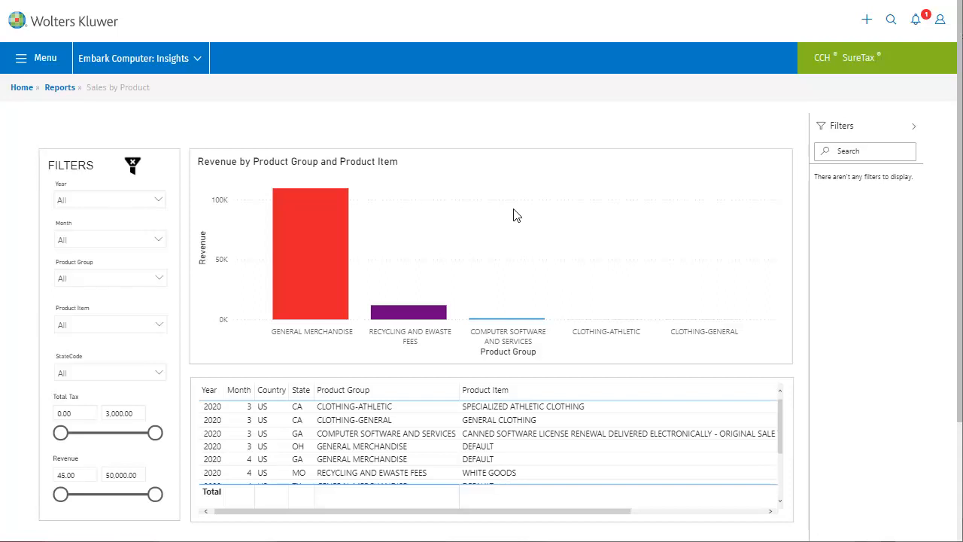
pyautogui.moveTo(328, 263)
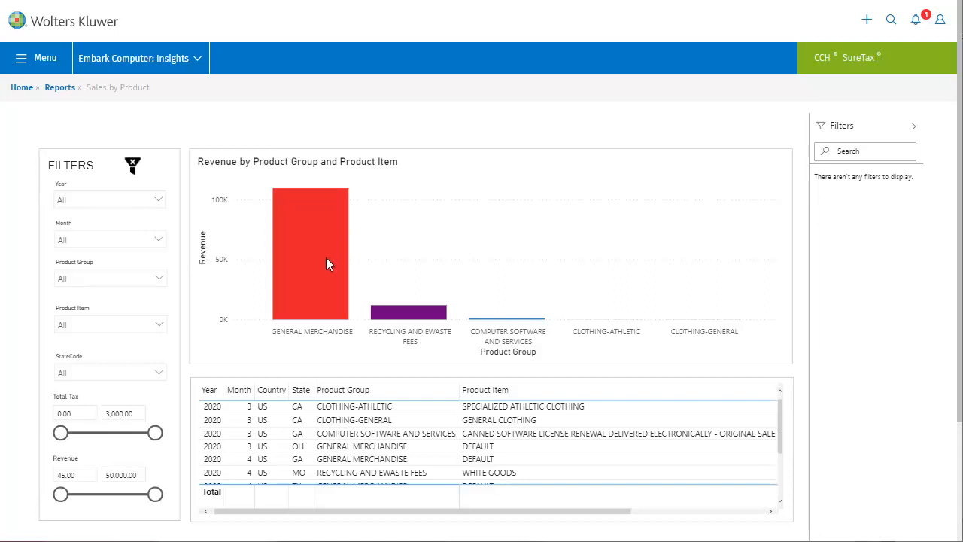
pyautogui.moveTo(328, 263)
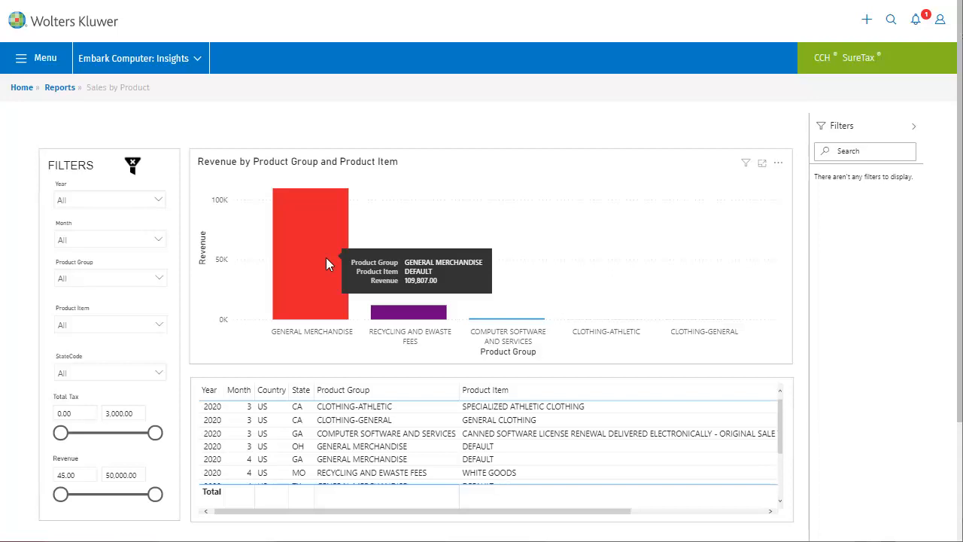
pyautogui.moveTo(337, 263)
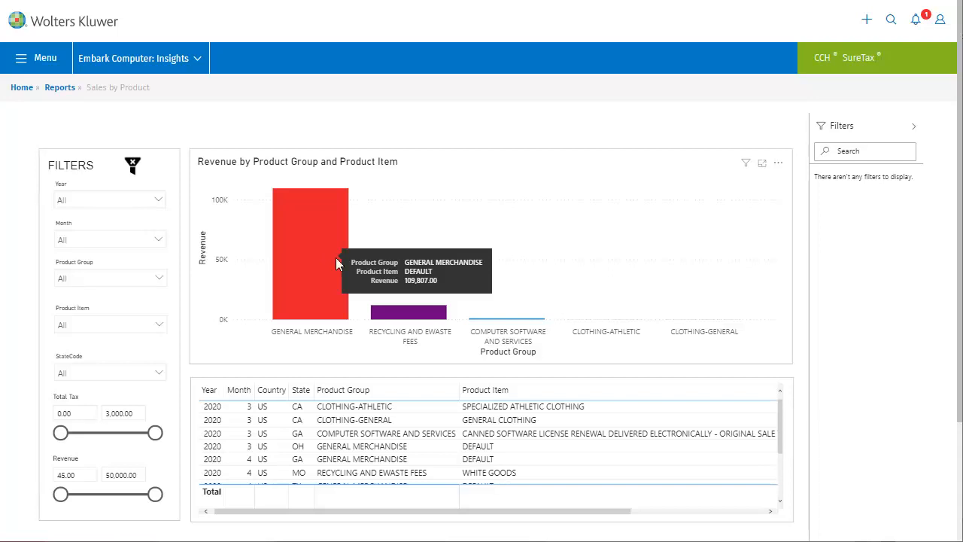
pyautogui.moveTo(407, 316)
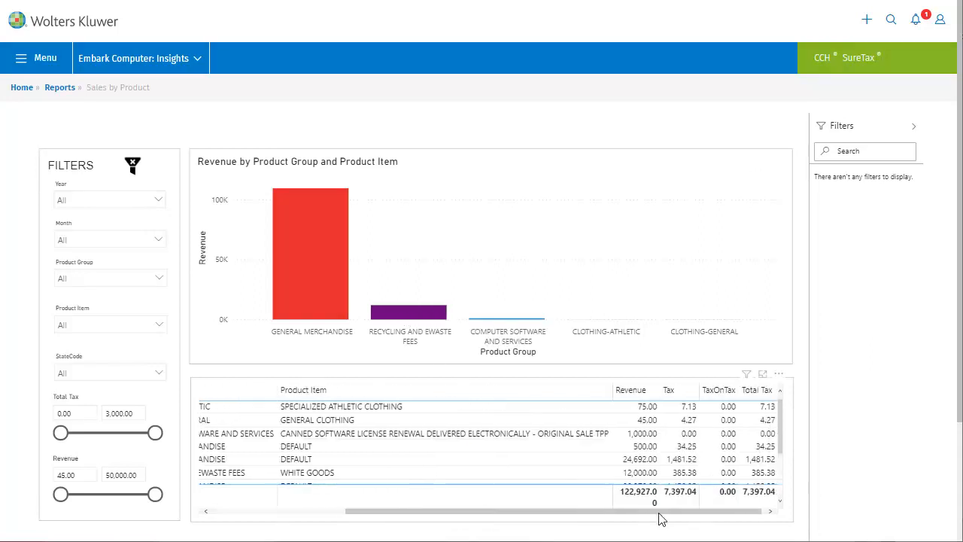
pyautogui.moveTo(691, 519)
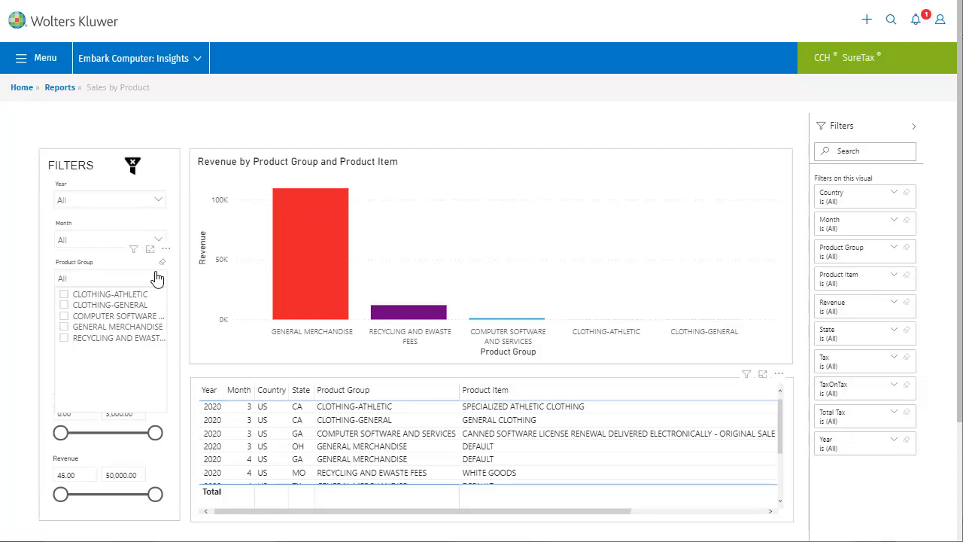
# Clear the Product Group filter and restrict Sales by Product to state MO ($12,000 revenue, $385.38 tax).
pyautogui.click(64, 316)
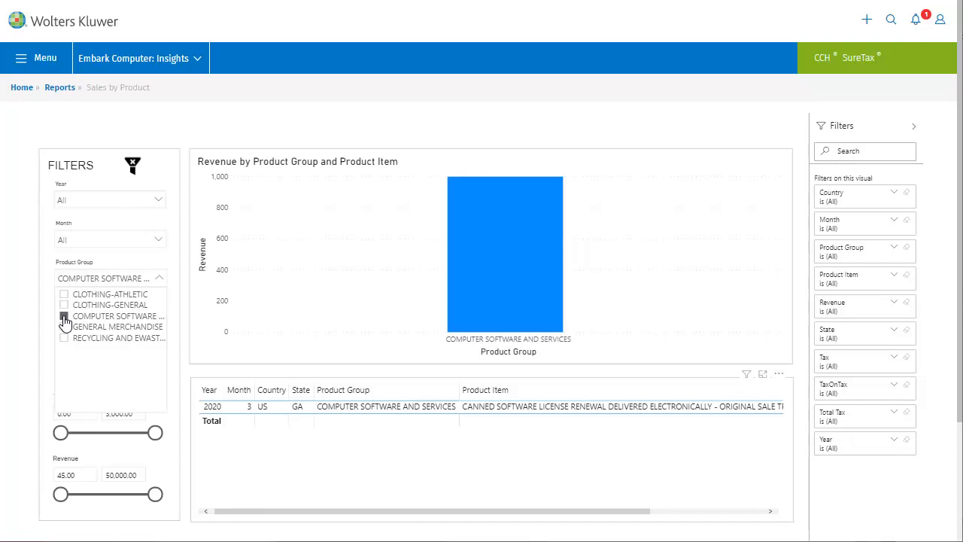
pyautogui.click(63, 316)
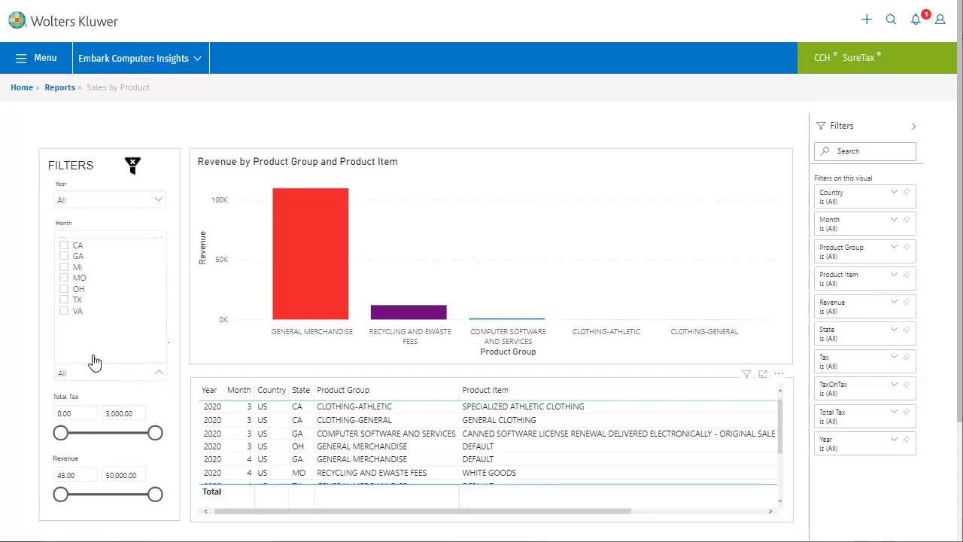
pyautogui.click(63, 277)
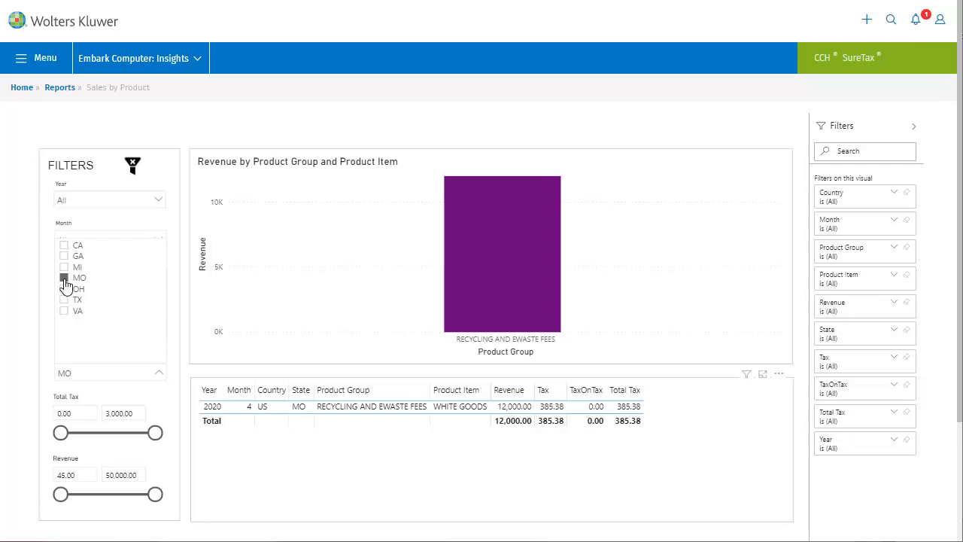
# Remove the MO filter and cap the Total Tax slider at $1,532.62 ($72,927 revenue, $4,397.04 tax).
pyautogui.click(64, 277)
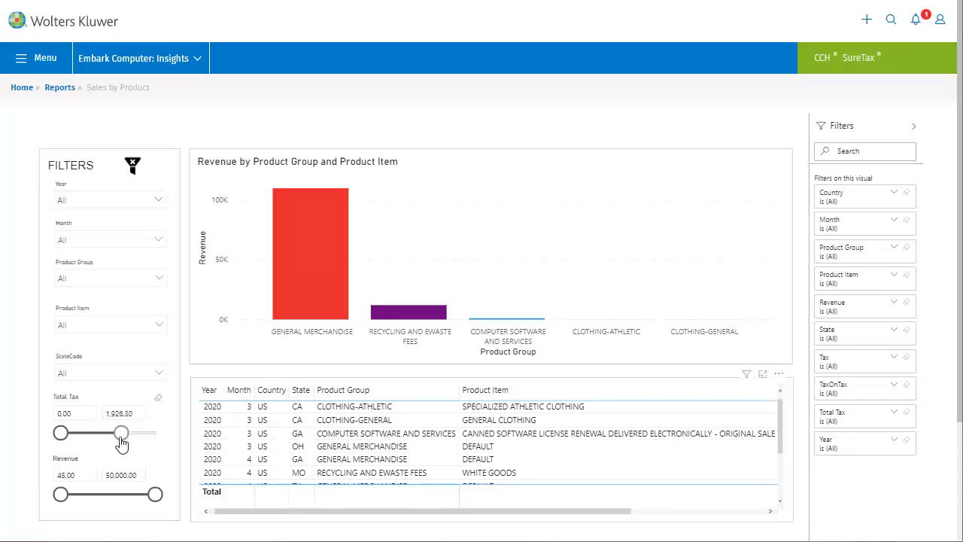
pyautogui.moveTo(121, 433); pyautogui.dragTo(108, 433)
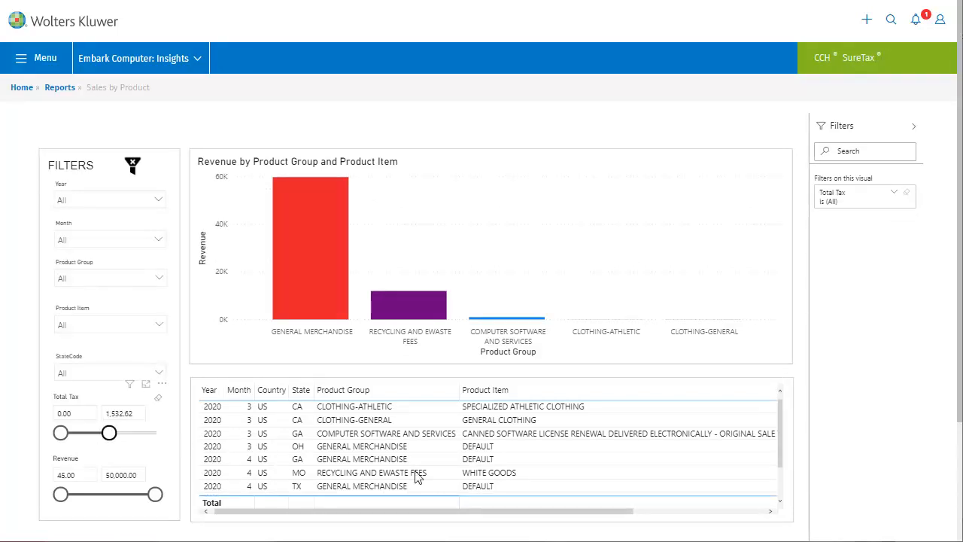
pyautogui.hscroll(3)
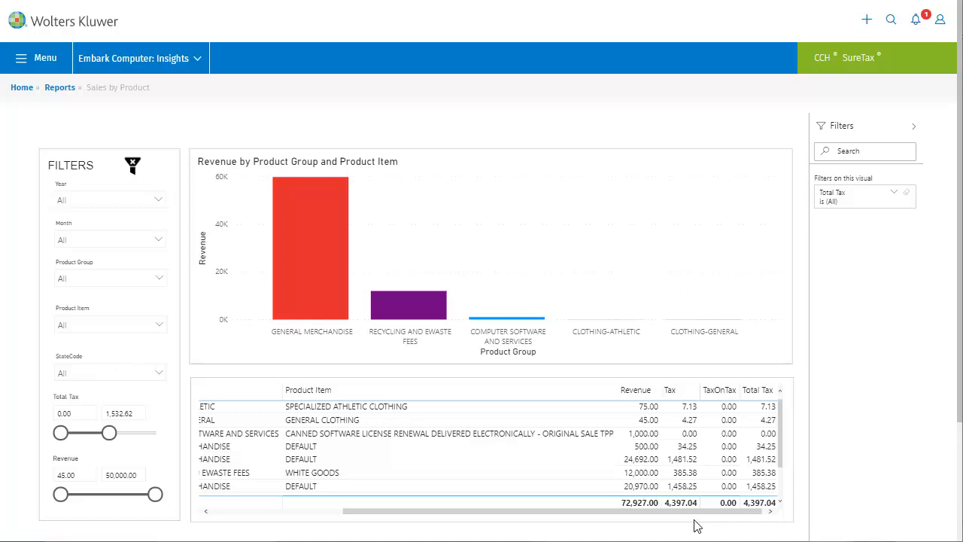
pyautogui.moveTo(149, 494); pyautogui.dragTo(99, 494)
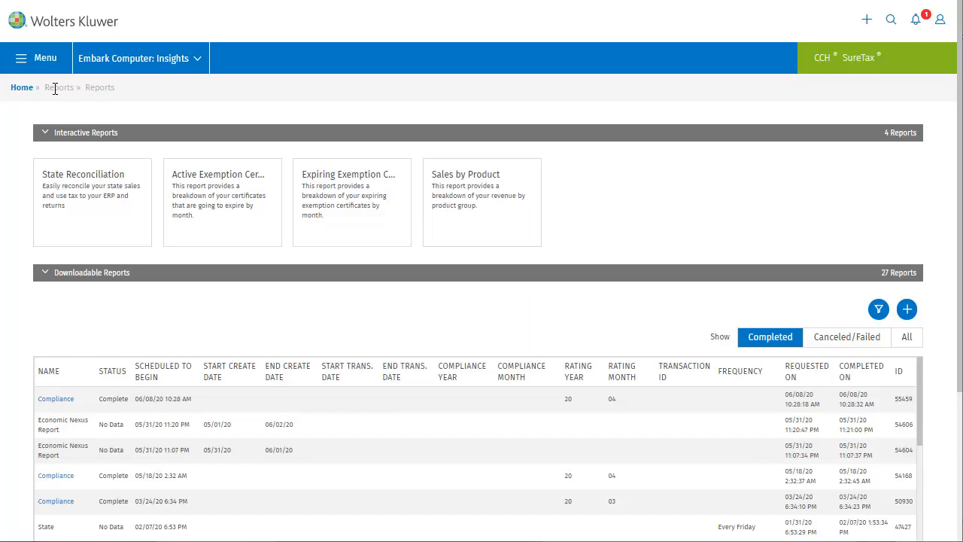
# In Downloadable Reports show Canceled/Failed only, then all 27 reports of every status.
pyautogui.scroll(-3)
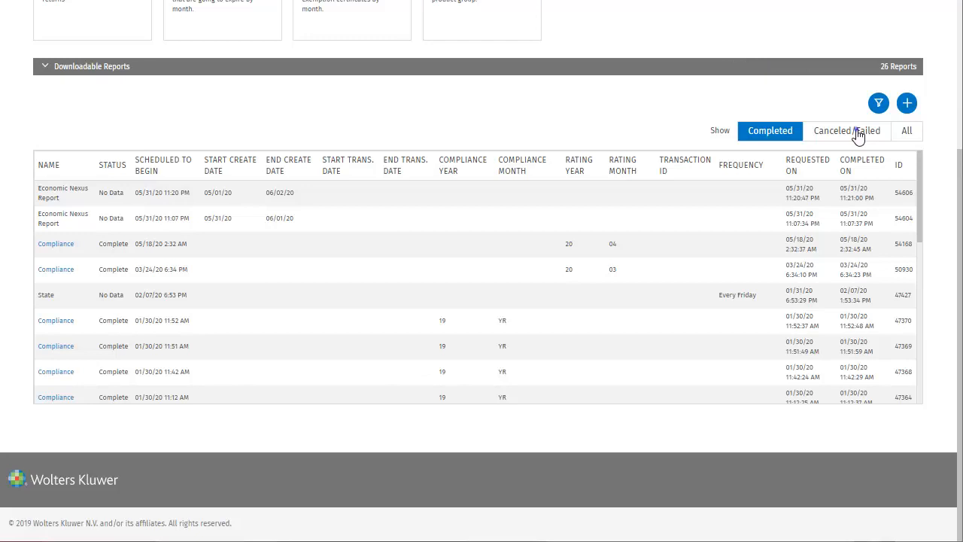
pyautogui.click(846, 131)
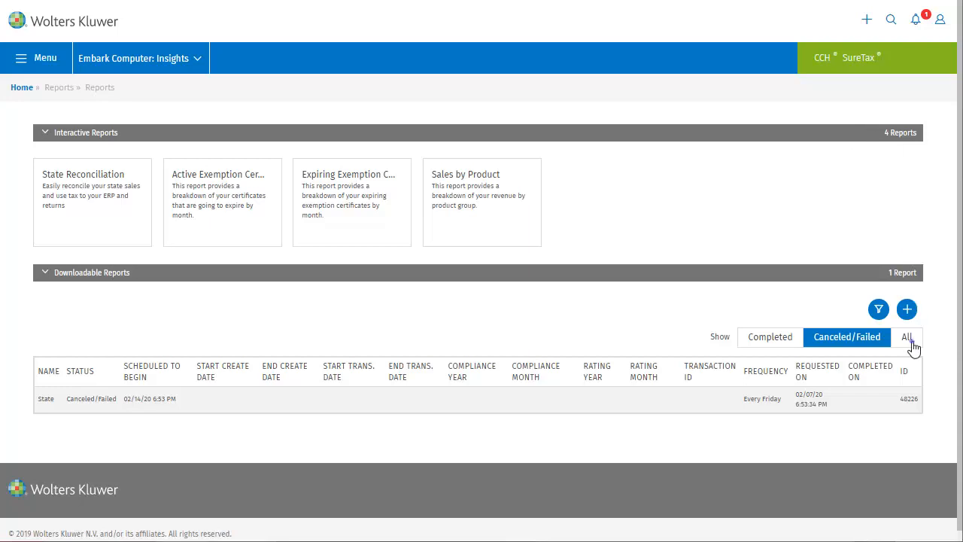
pyautogui.click(906, 337)
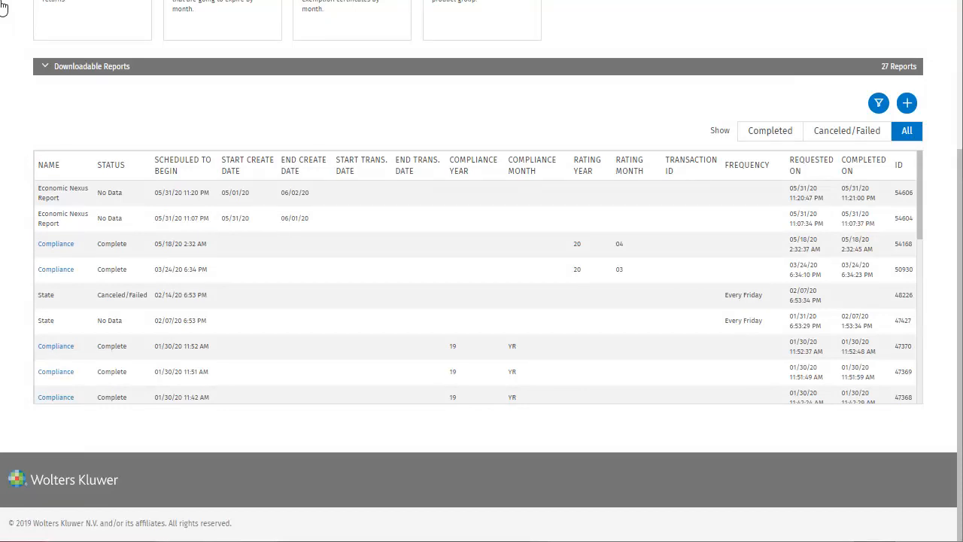
pyautogui.moveTo(807, 52)
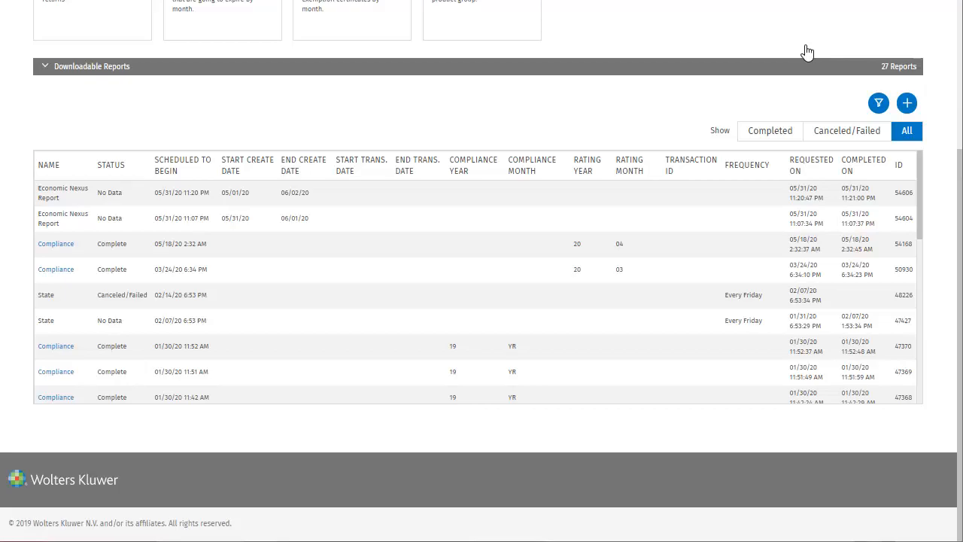
# Create a Tax Compliance Detail run by Rating Month, year 2020, month 04, CSV output.
pyautogui.click(906, 102)
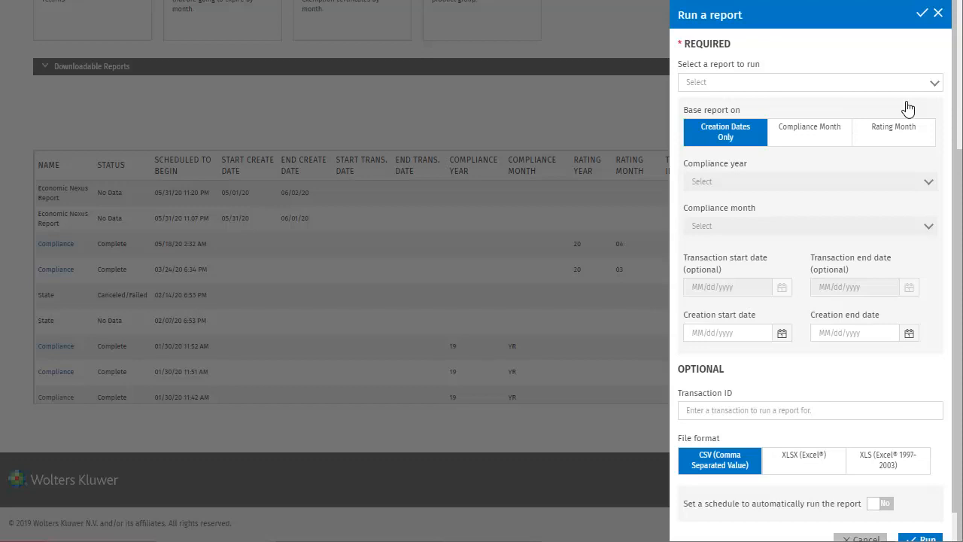
pyautogui.moveTo(926, 105)
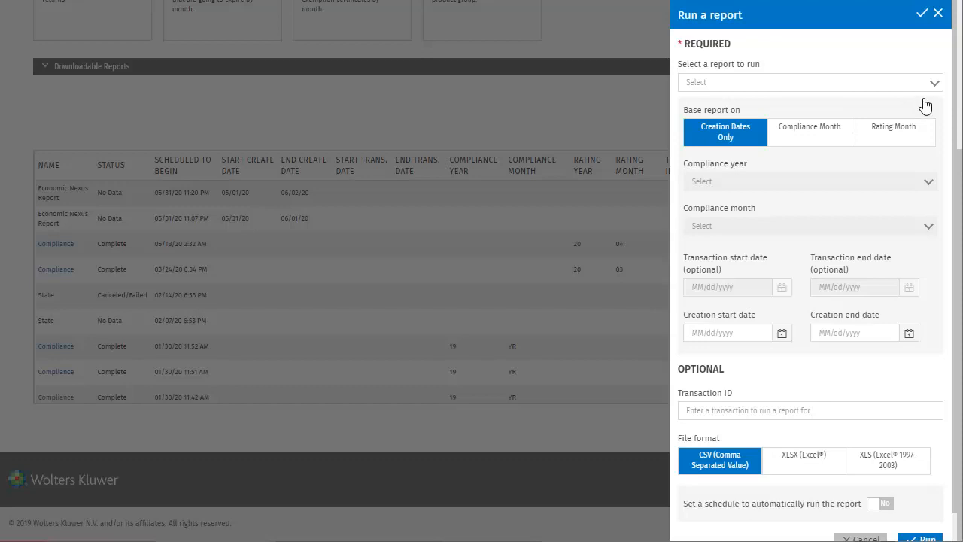
pyautogui.click(810, 81)
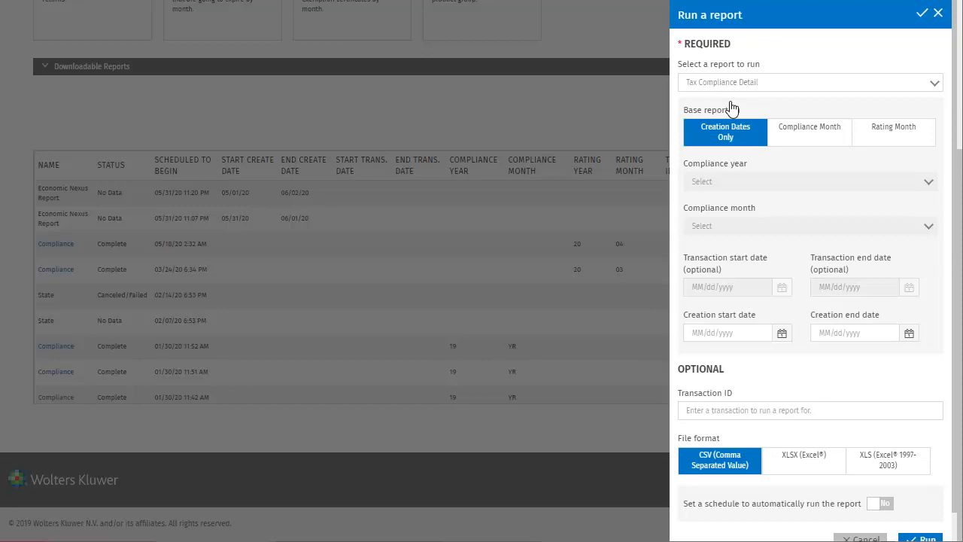
pyautogui.click(895, 133)
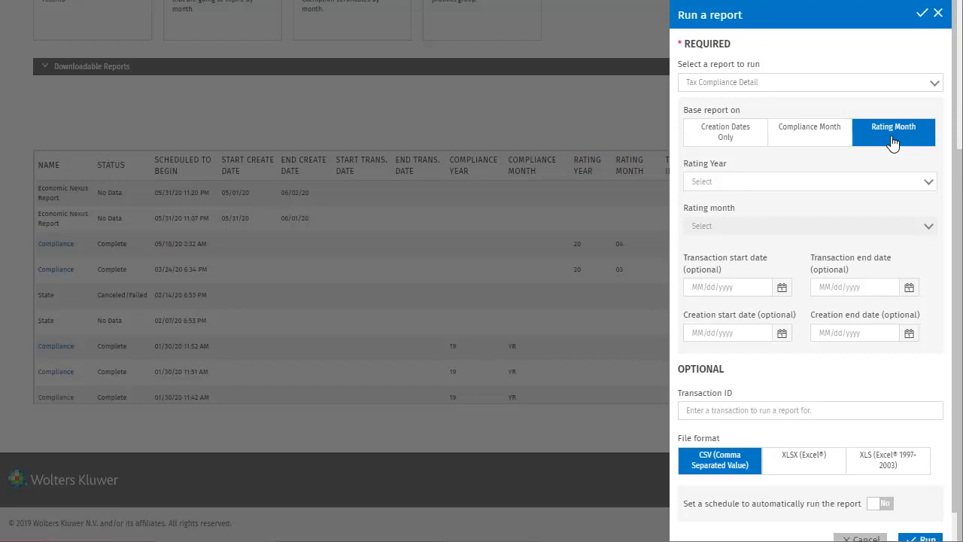
pyautogui.moveTo(930, 188)
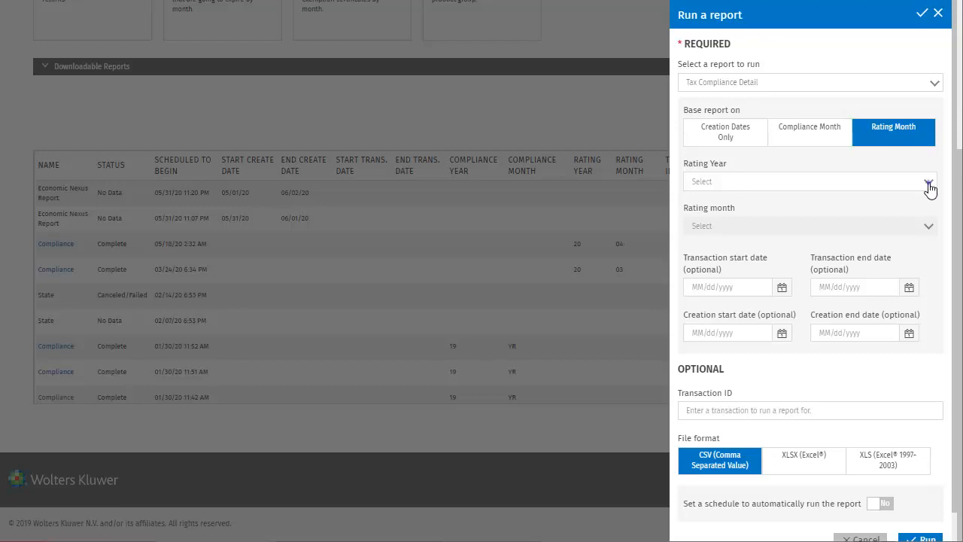
pyautogui.click(810, 180)
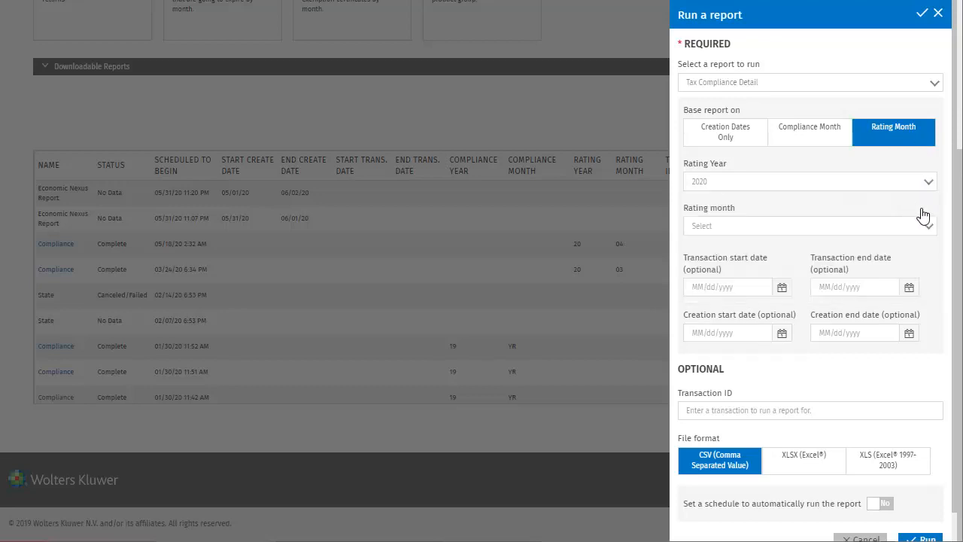
pyautogui.click(810, 225)
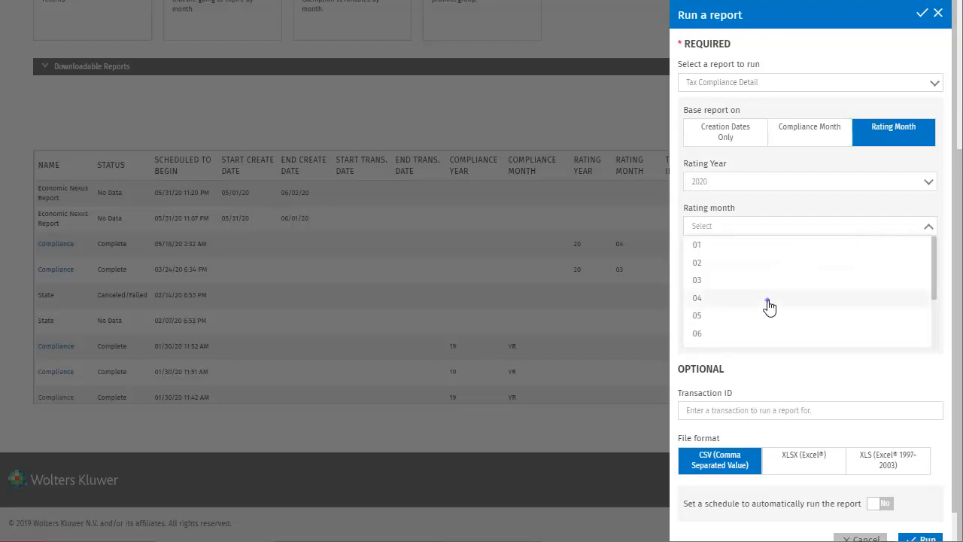
pyautogui.click(697, 298)
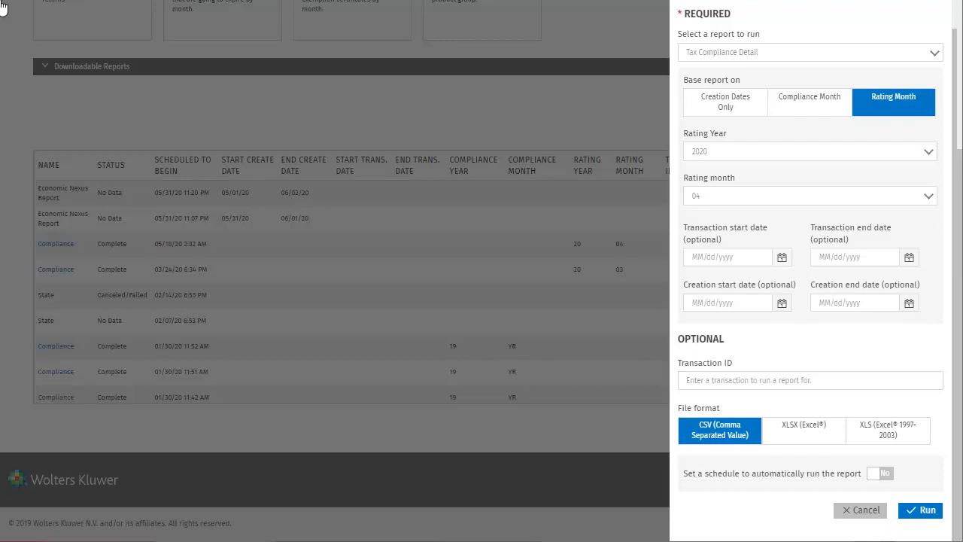
# Run the report and confirm the new Compliance entry shows Complete among 28 downloadable reports.
pyautogui.click(919, 510)
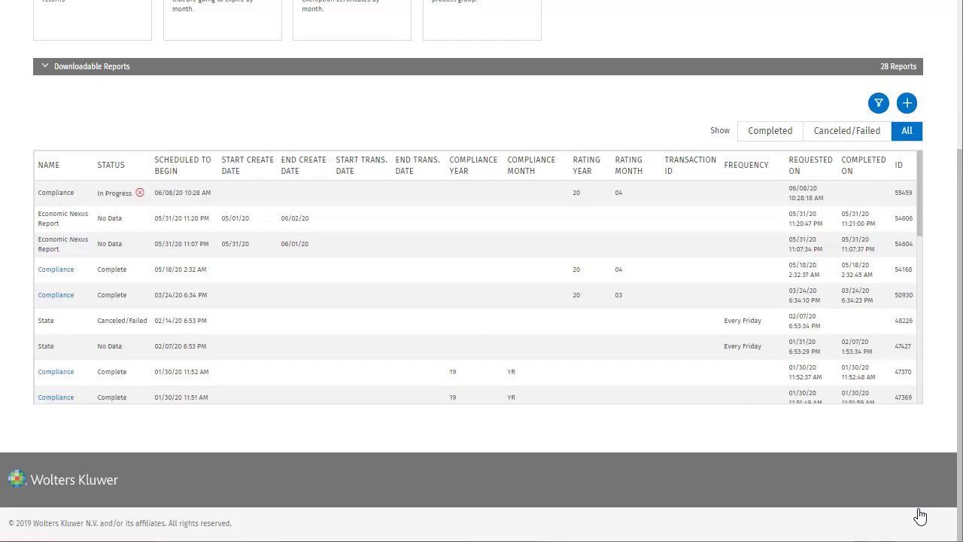
pyautogui.click(771, 129)
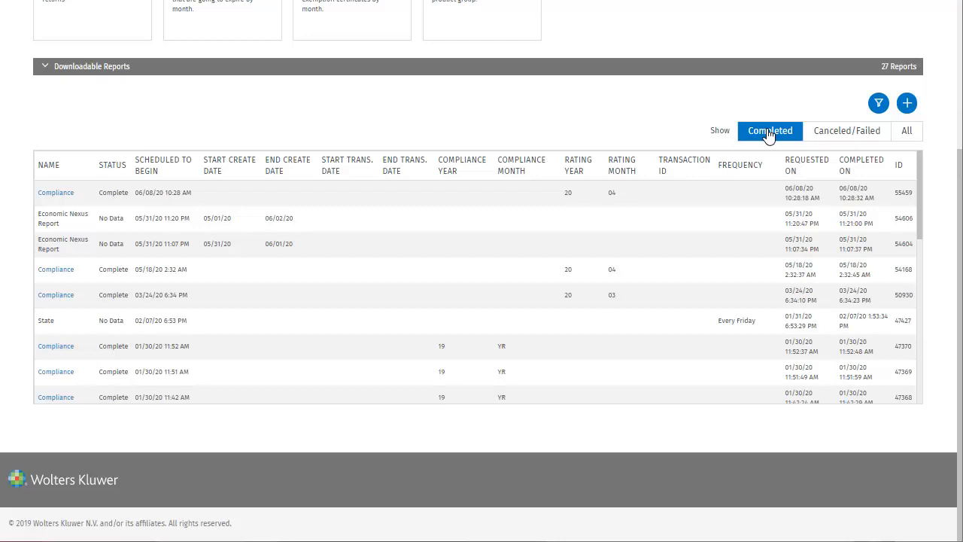
pyautogui.click(906, 131)
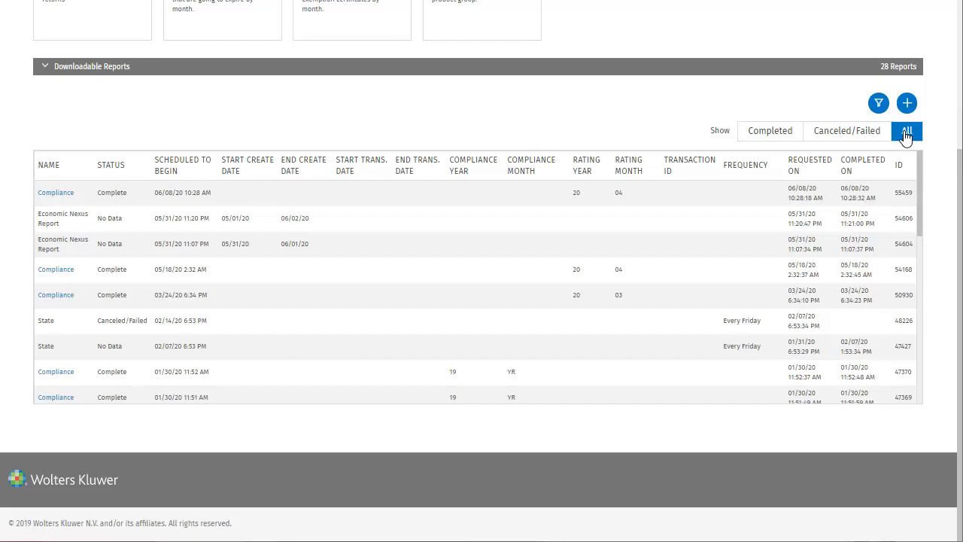
# Download the completed April 2020 Compliance report as a CSV file.
pyautogui.click(55, 192)
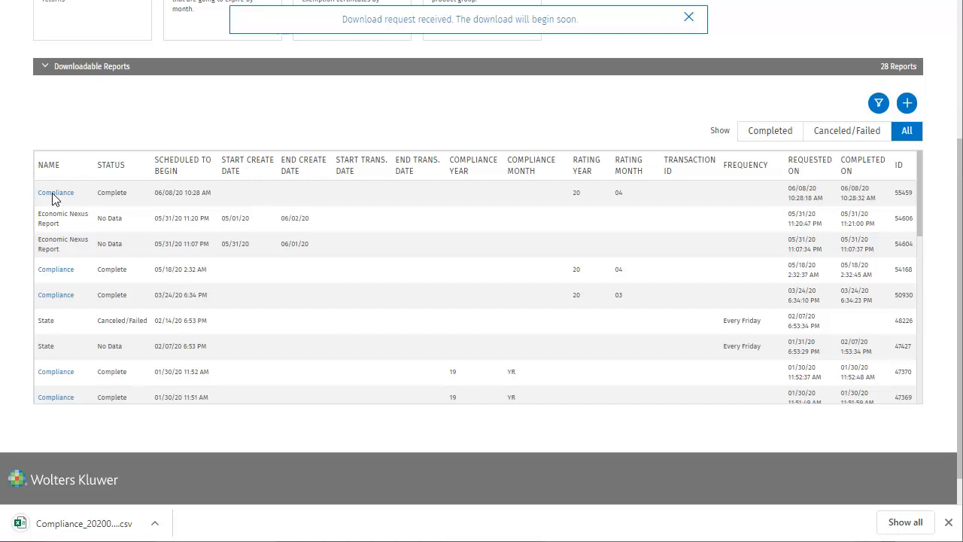
pyautogui.moveTo(138, 292)
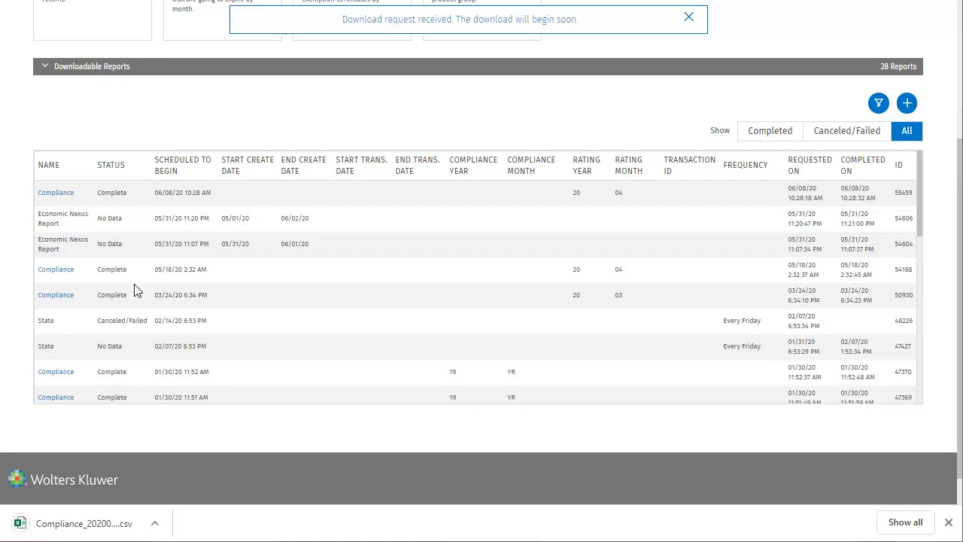